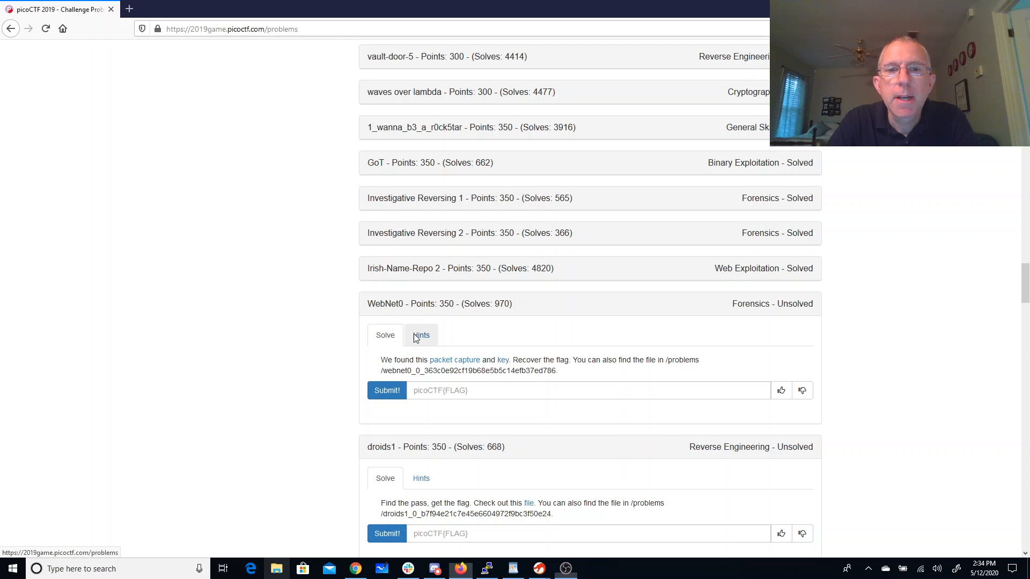
Step: Check the WebNet0 hints, then save the challenge's private key file
click(420, 335)
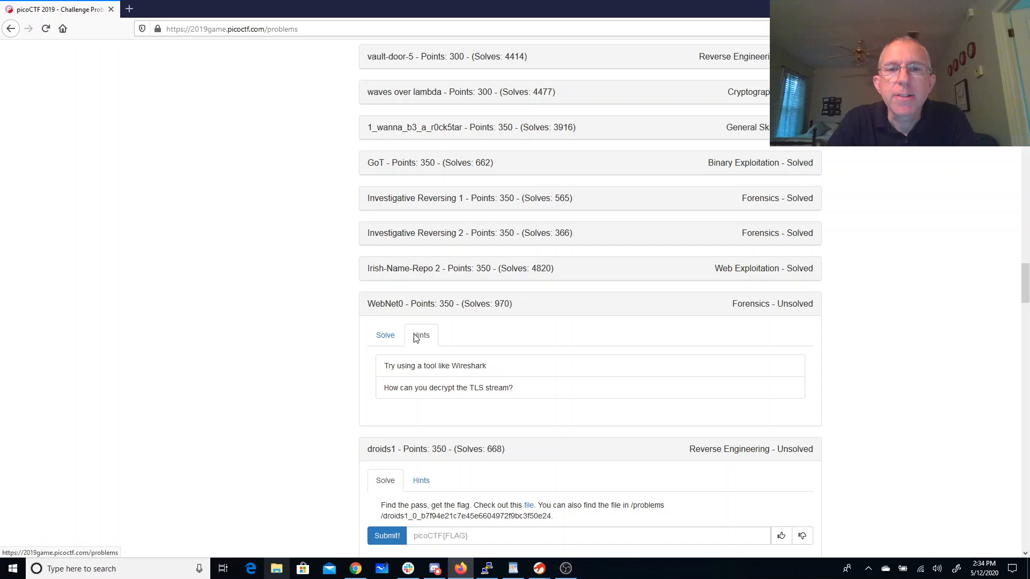
click(385, 335)
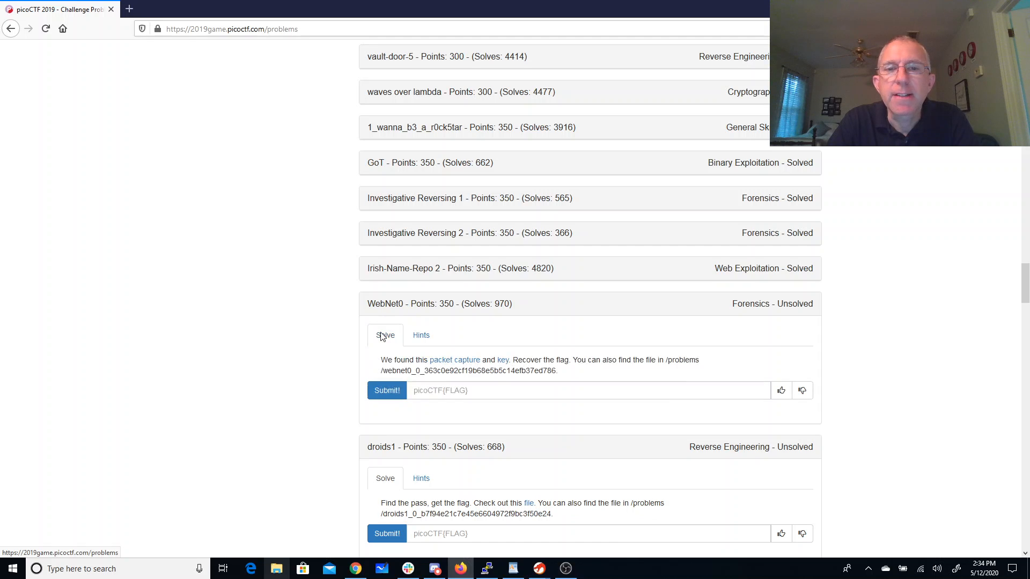
mouse_move(503, 359)
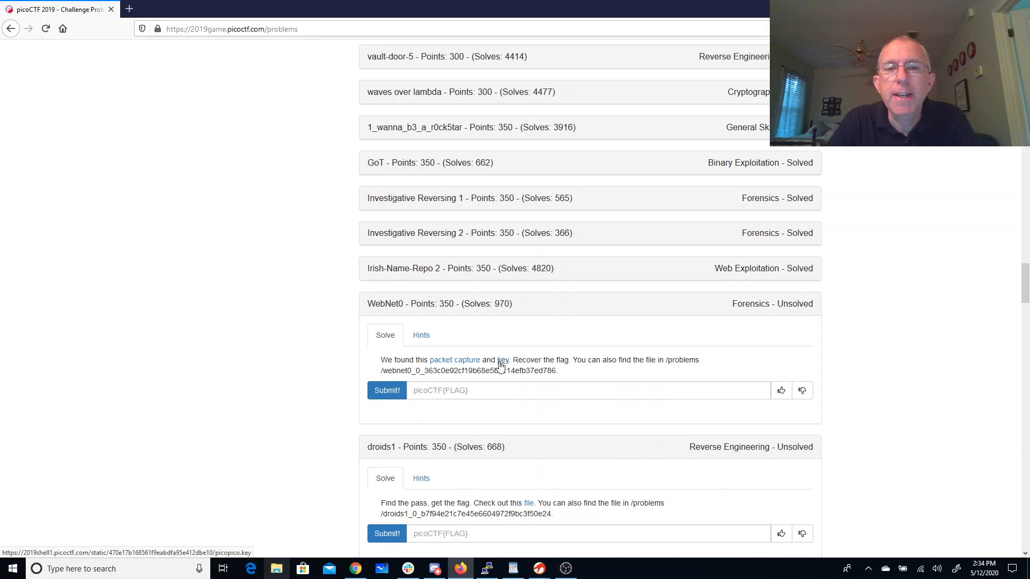
click(503, 359)
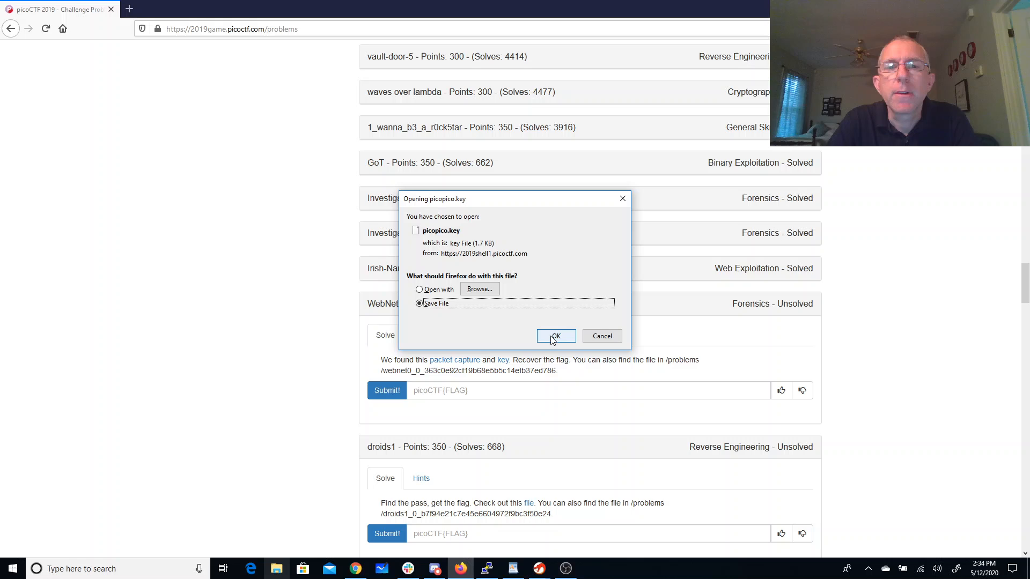
click(555, 336)
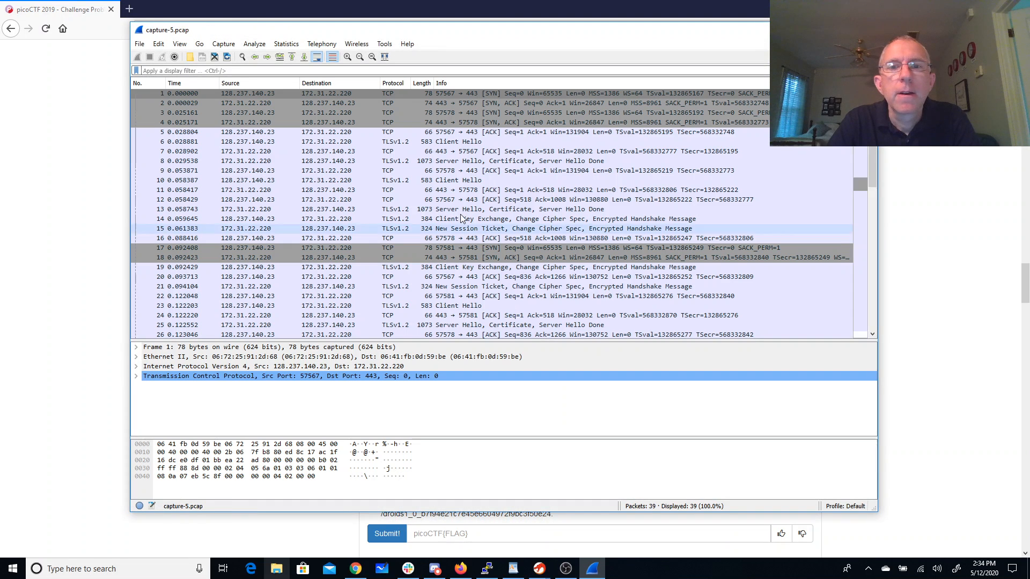
Step: Select a TLS handshake packet and view its Follow stream options
click(570, 286)
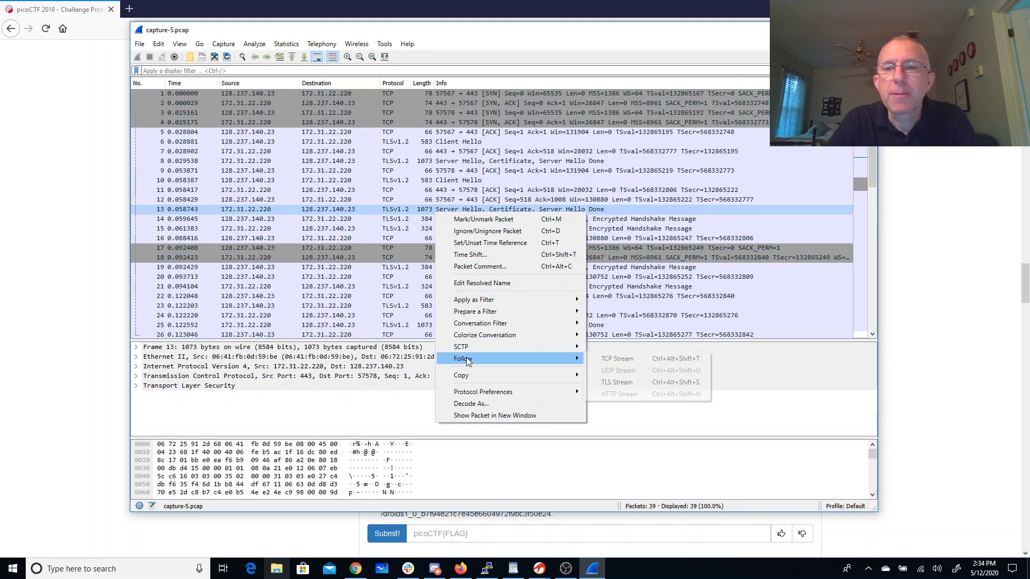
click(617, 383)
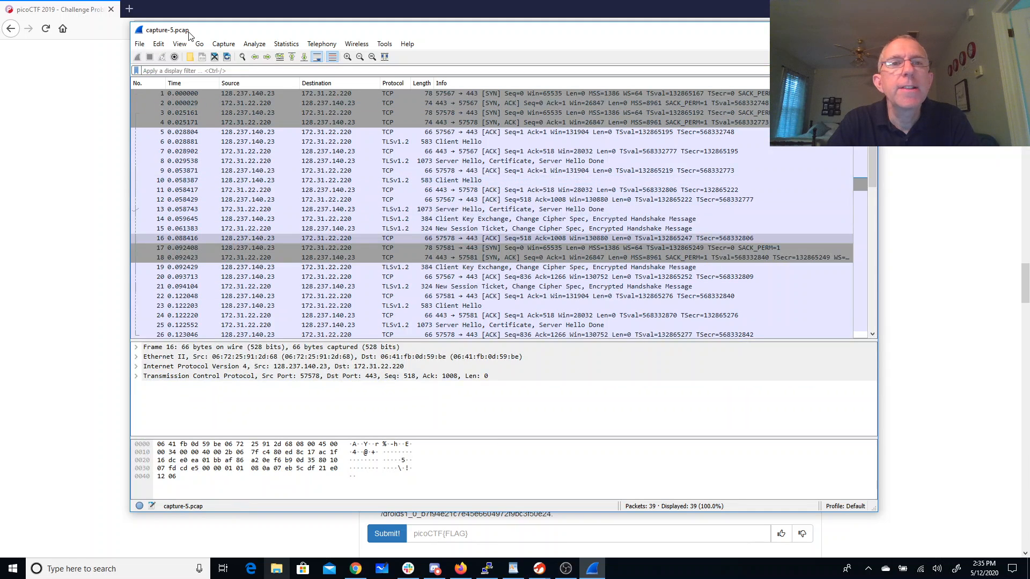
Step: Add Downloads\picopico.key as a new RSA key file in Wireshark preferences
click(159, 44)
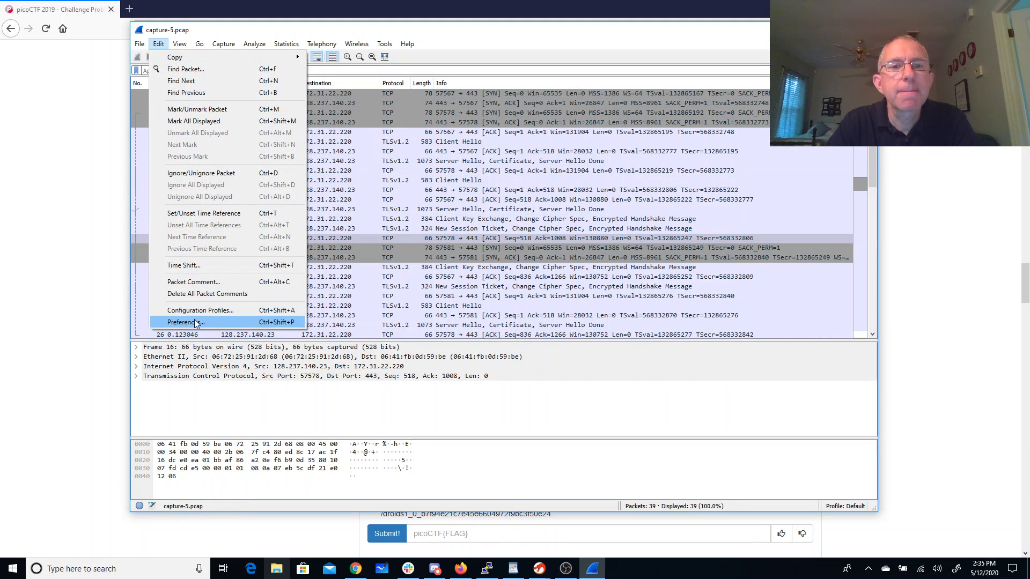
click(186, 321)
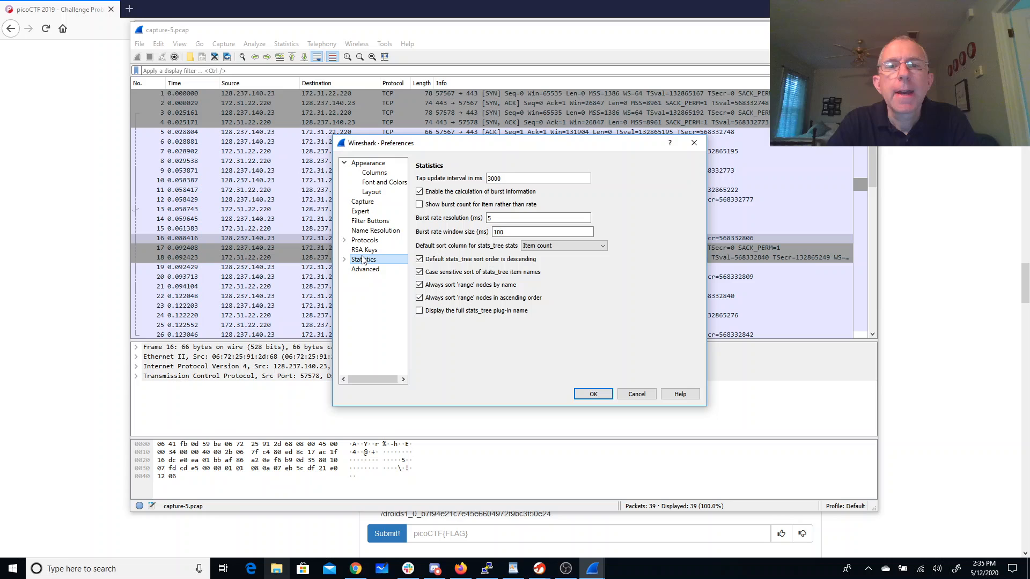
click(365, 249)
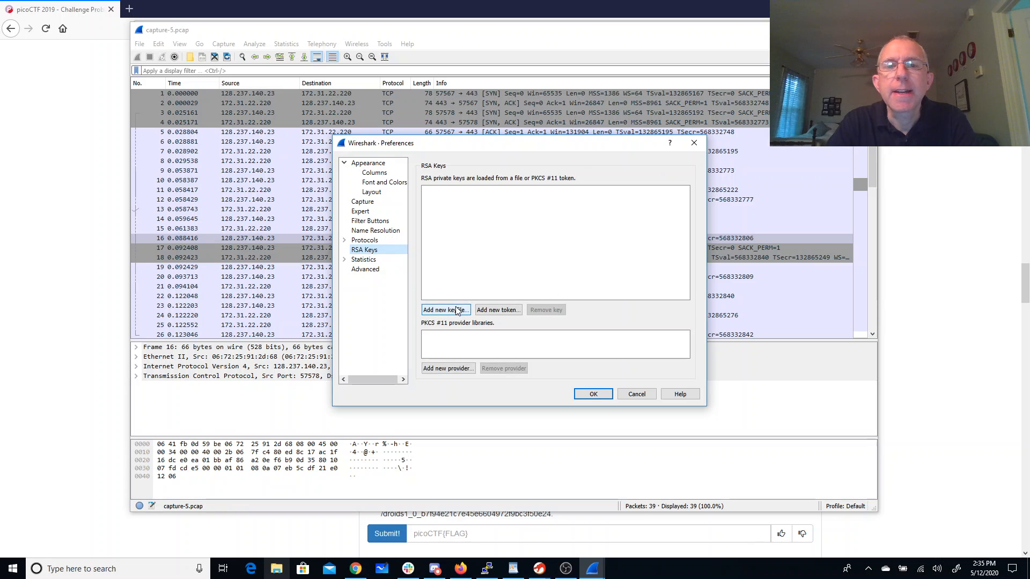
click(445, 310)
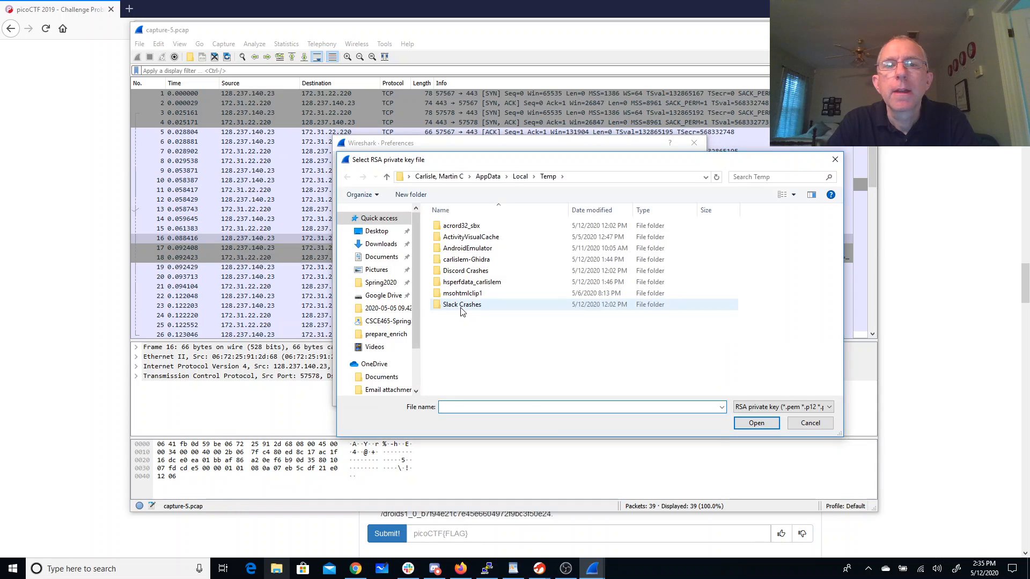
click(380, 243)
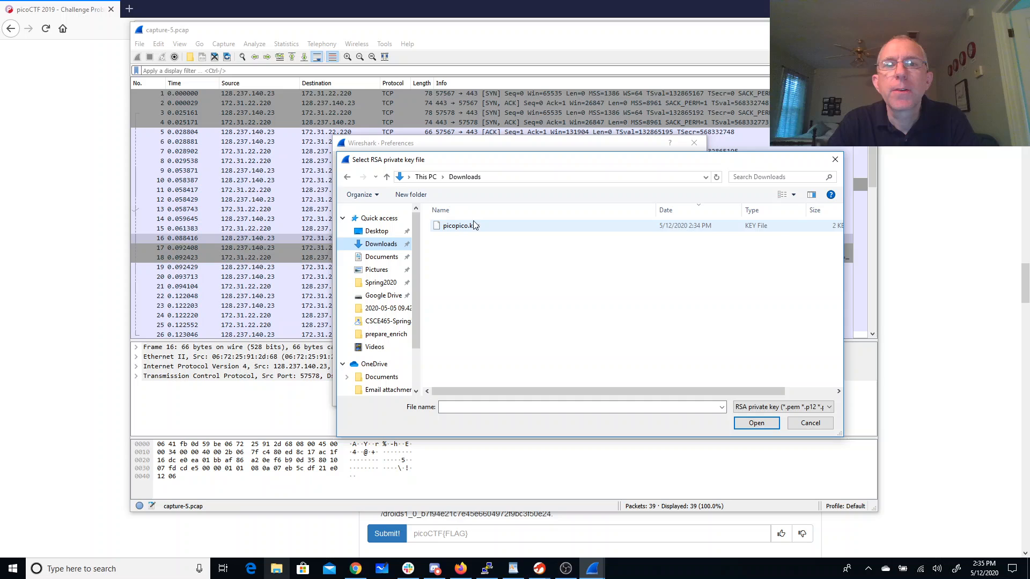
click(755, 422)
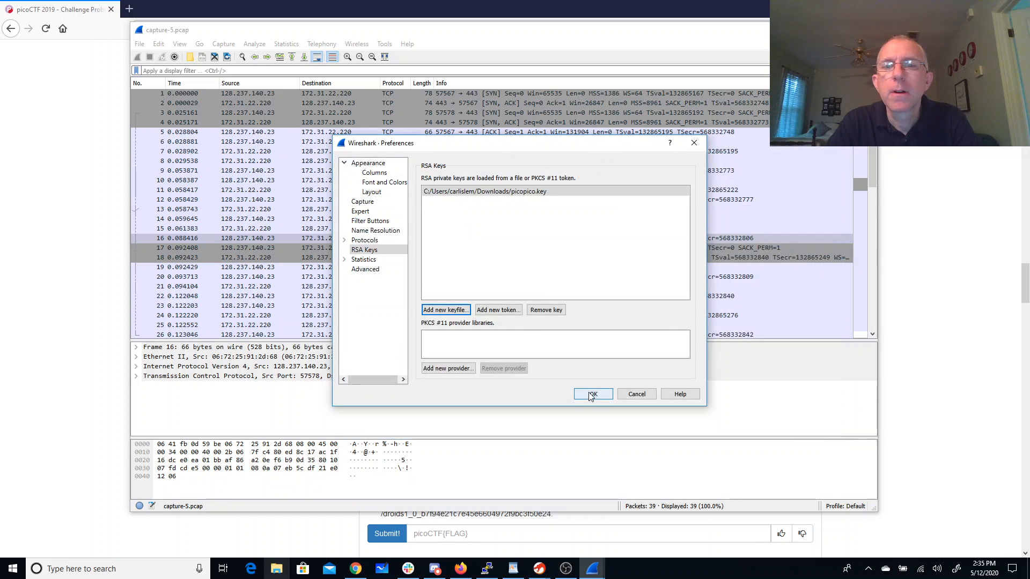
click(592, 393)
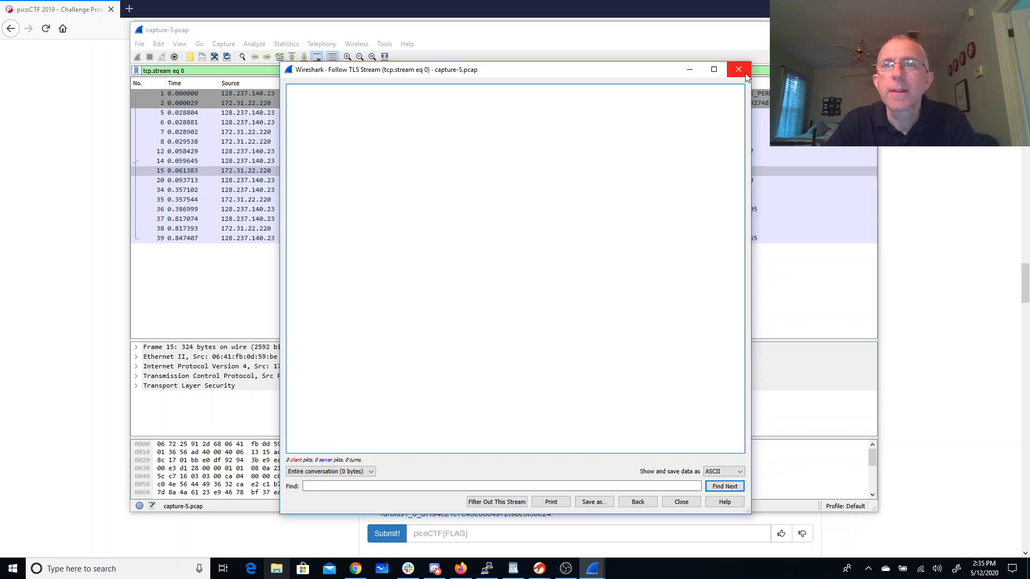
Step: Close the empty TLS stream and inspect packet 31's still-encrypted TLS record
click(737, 69)
text(2)
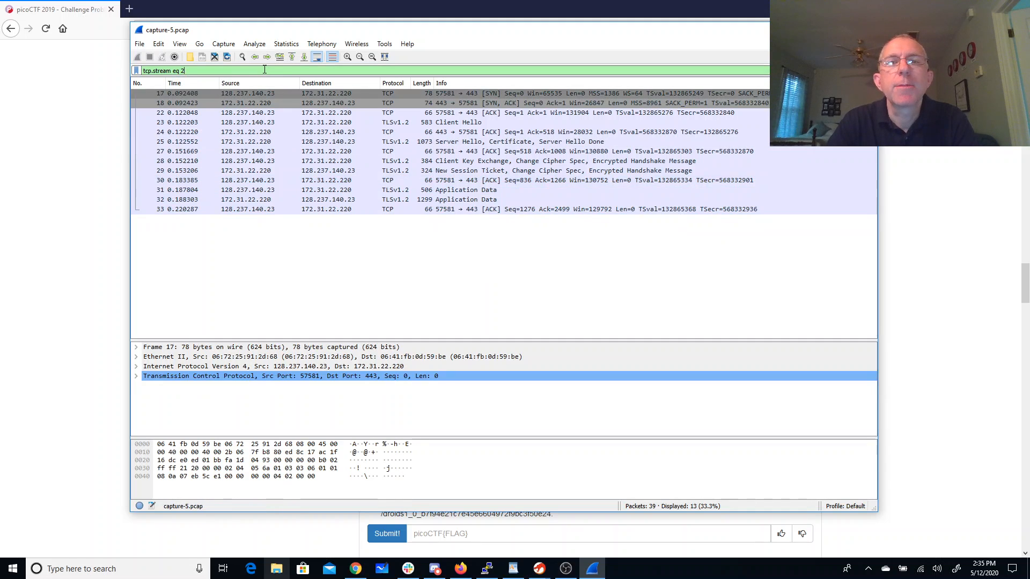
click(447, 190)
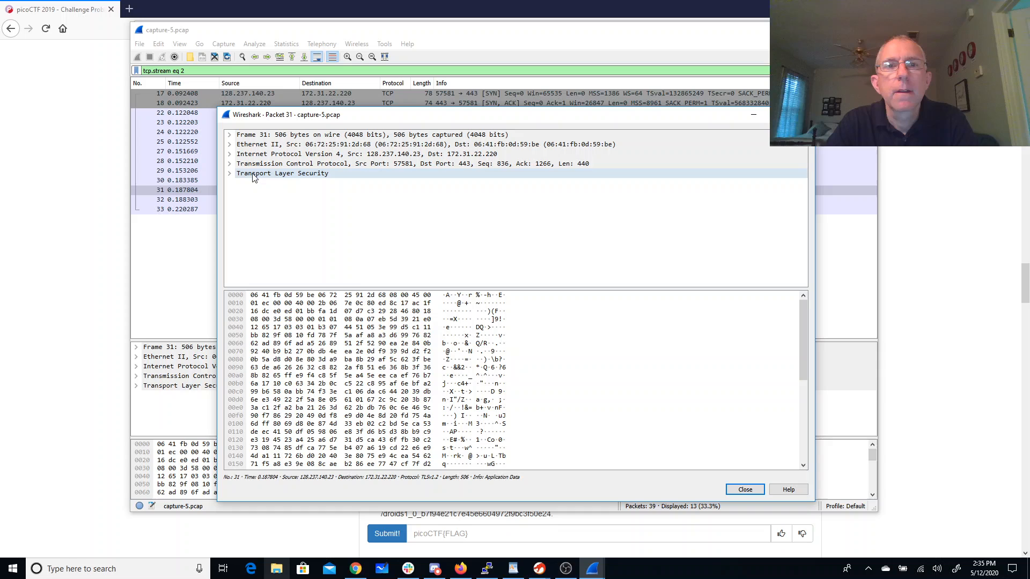
click(229, 173)
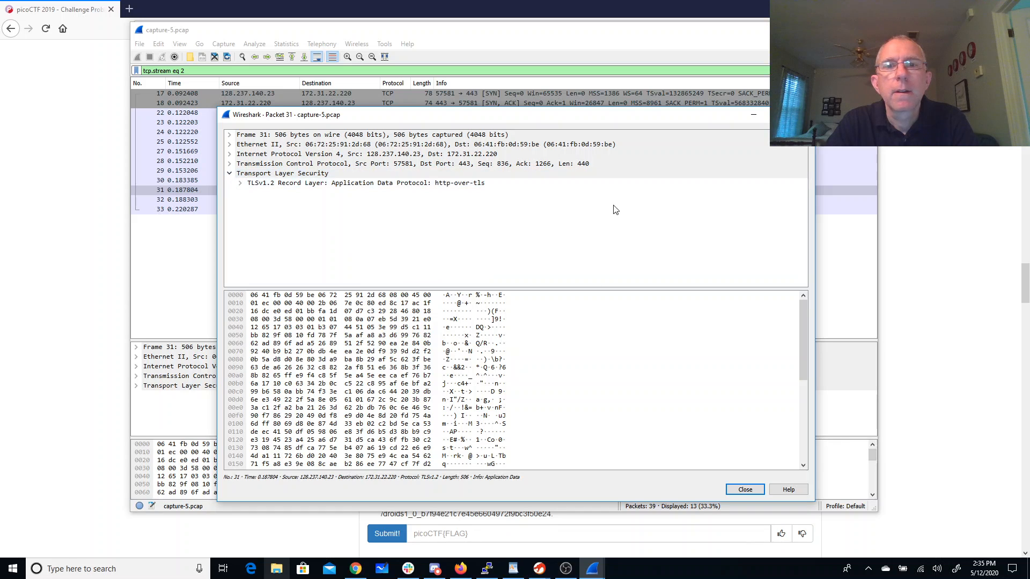
scroll(down, 3)
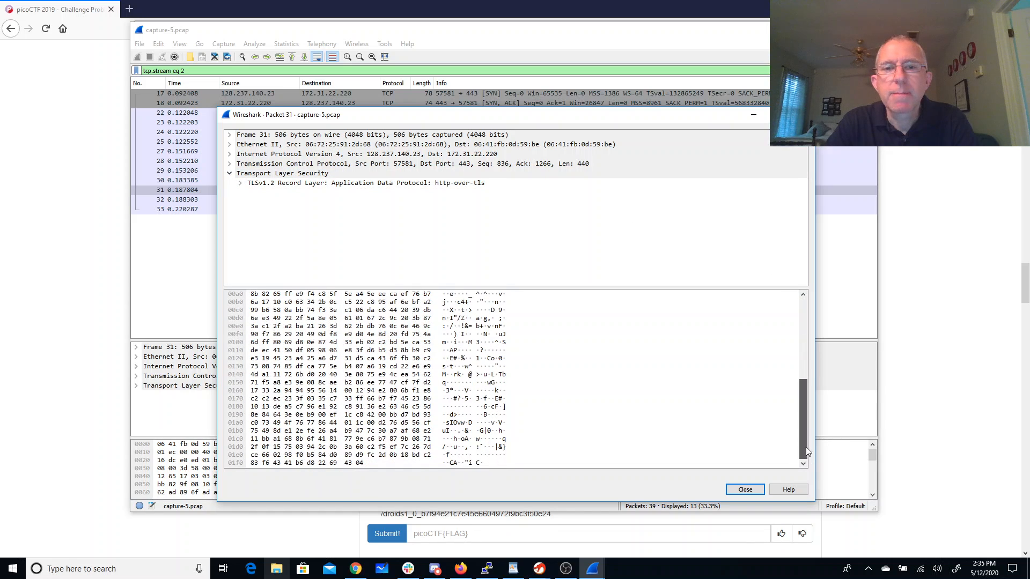
click(240, 183)
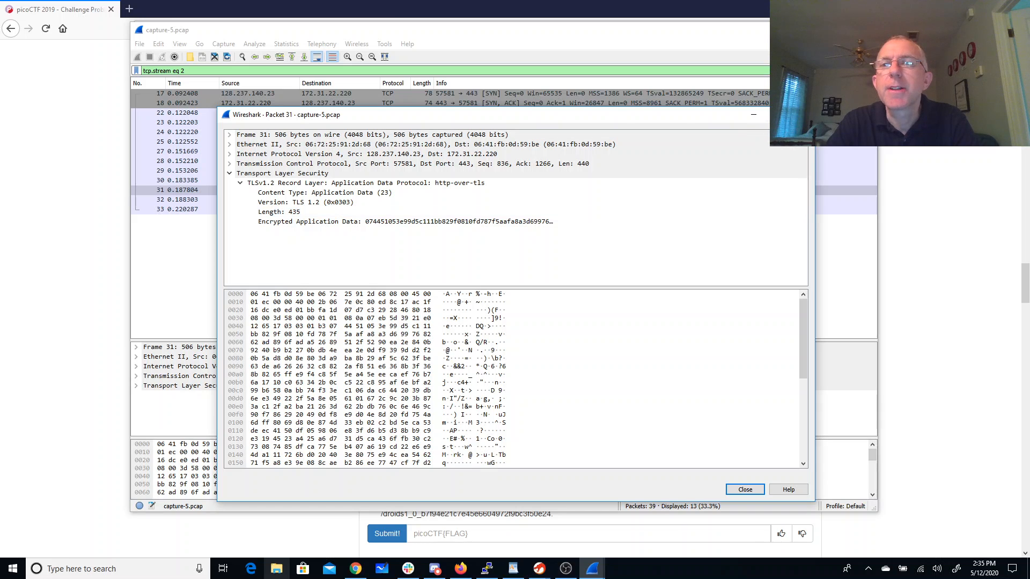
click(744, 489)
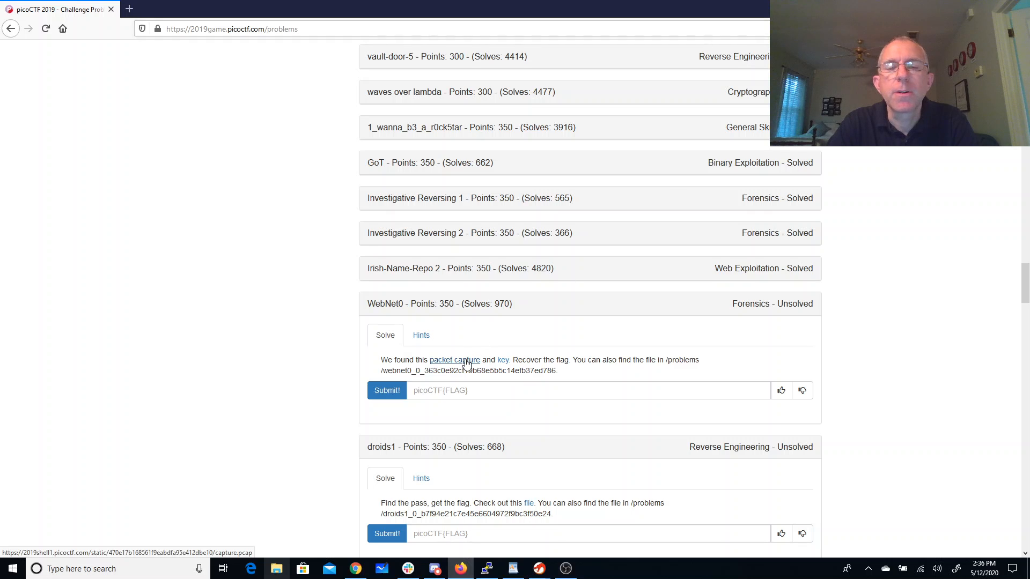
Step: Re-download the capture and open decrypted HTTP 200 OK response packet 32
click(454, 360)
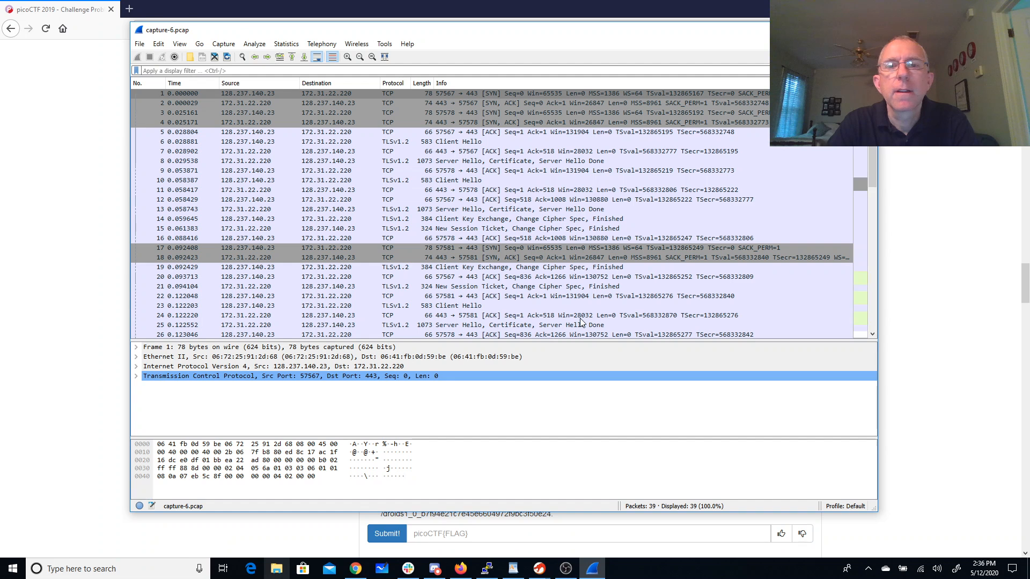
scroll(down, 3)
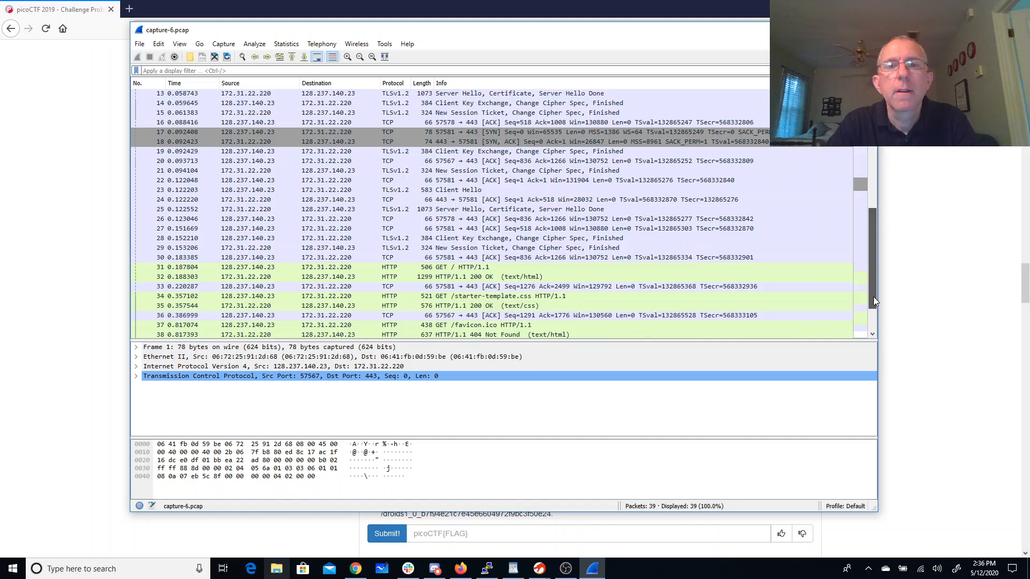
scroll(down, 3)
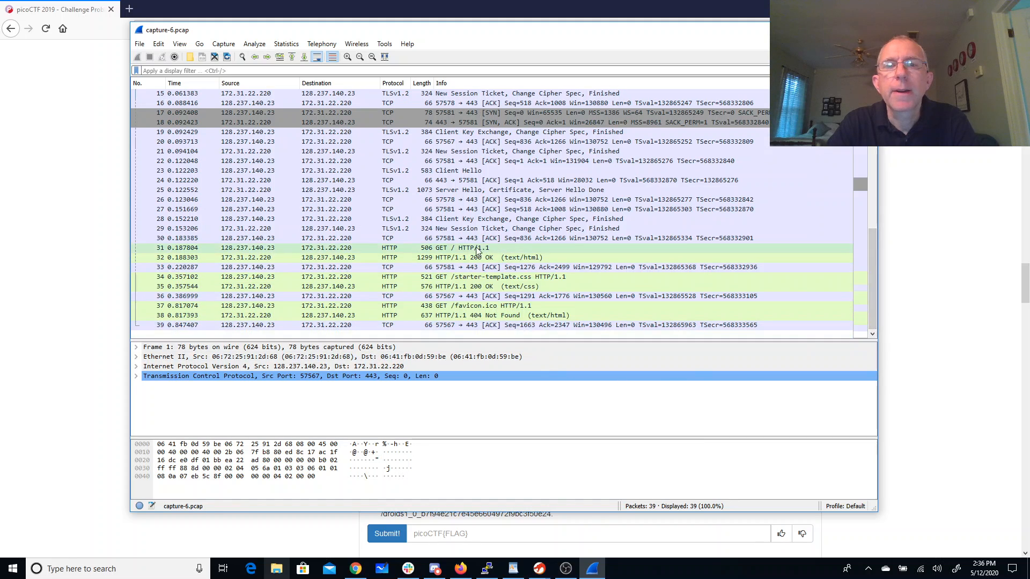
click(459, 257)
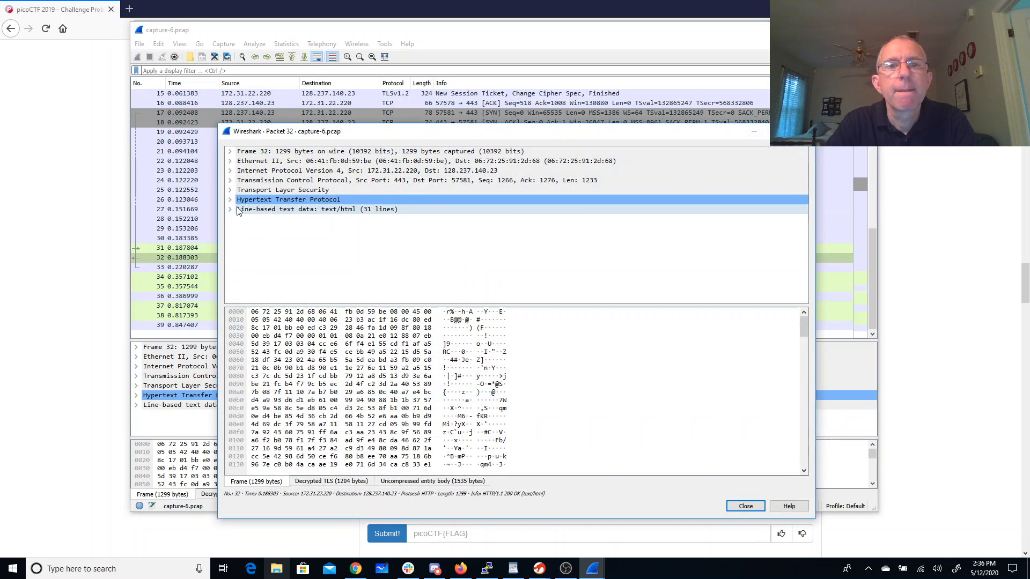
Step: Expand packet 32's HTML text and HTTP headers to find the Pico-Flag line
click(230, 209)
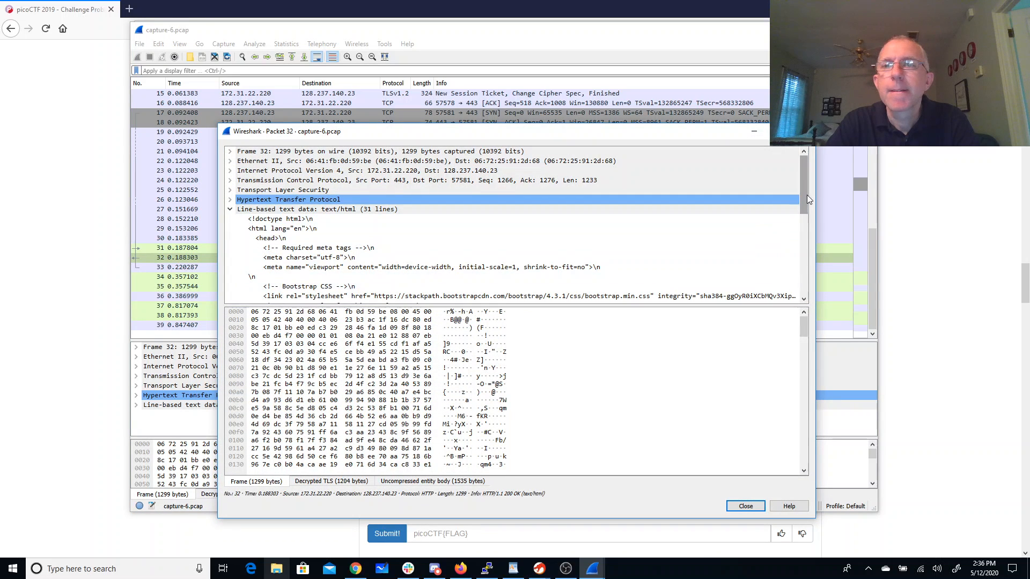
scroll(down, 3)
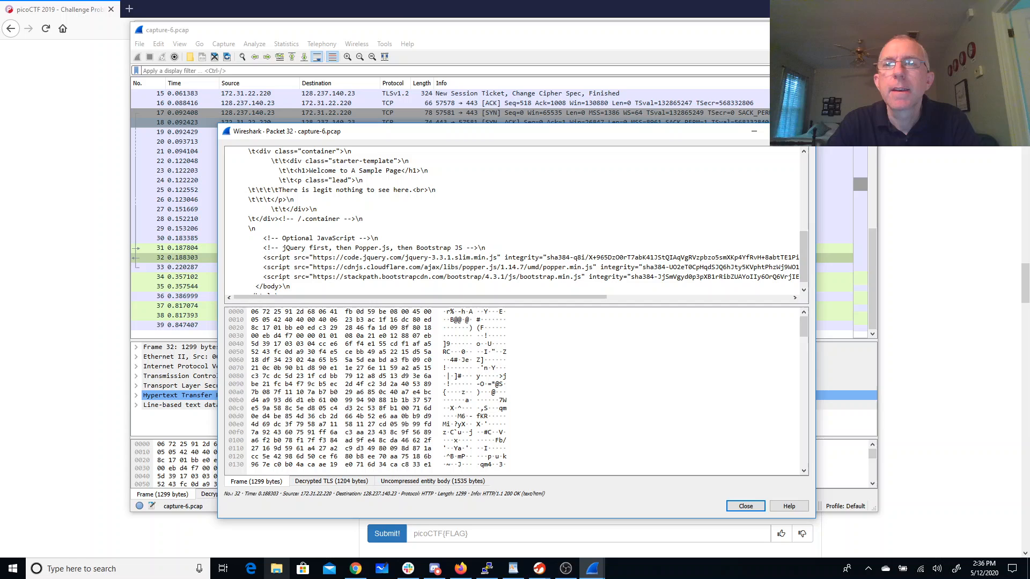
click(745, 506)
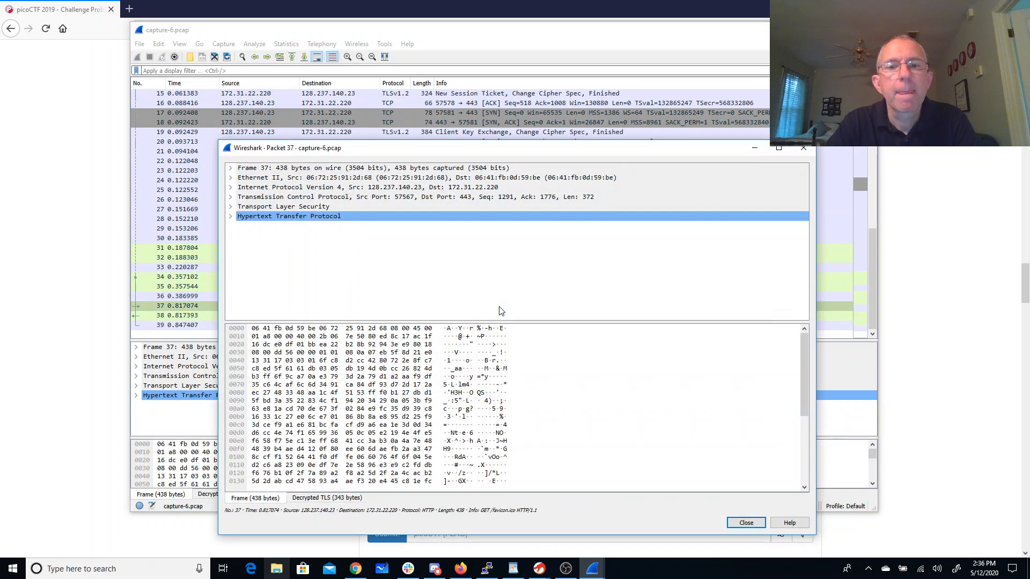
click(231, 216)
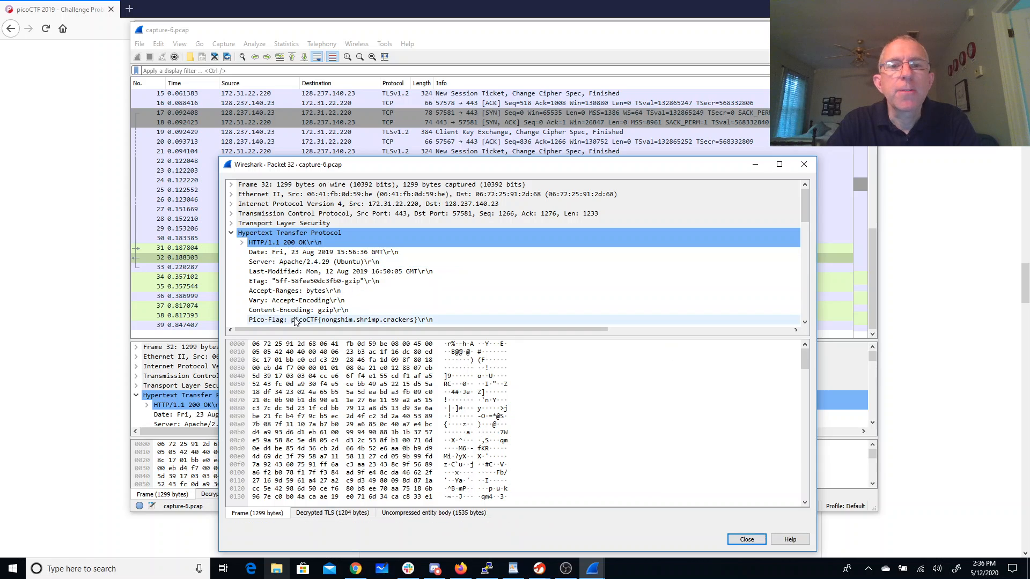
click(361, 320)
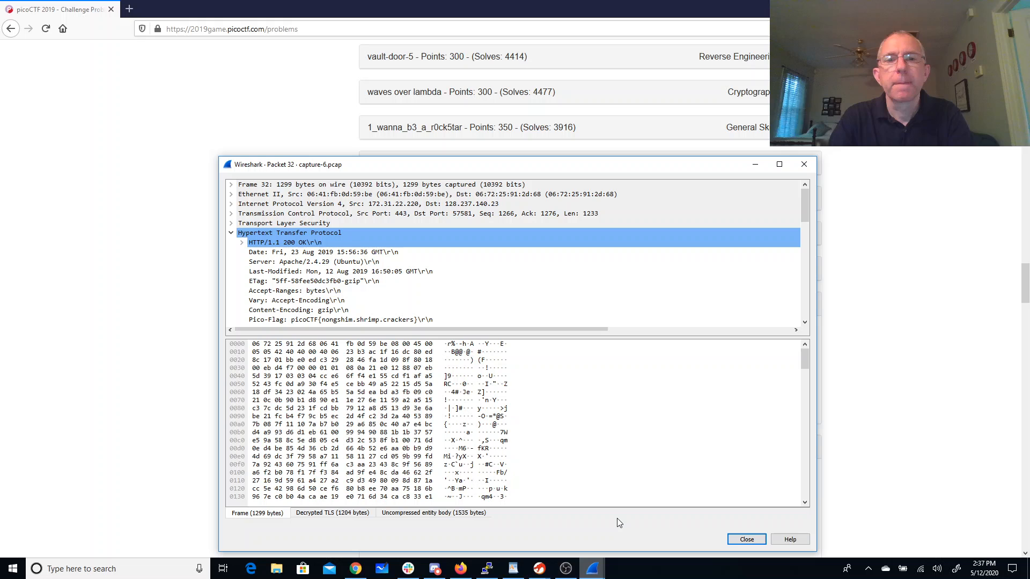
Step: Type the partial flag 'picoCTF{nongshim.shripm' into the WebNet0 answer field
click(745, 539)
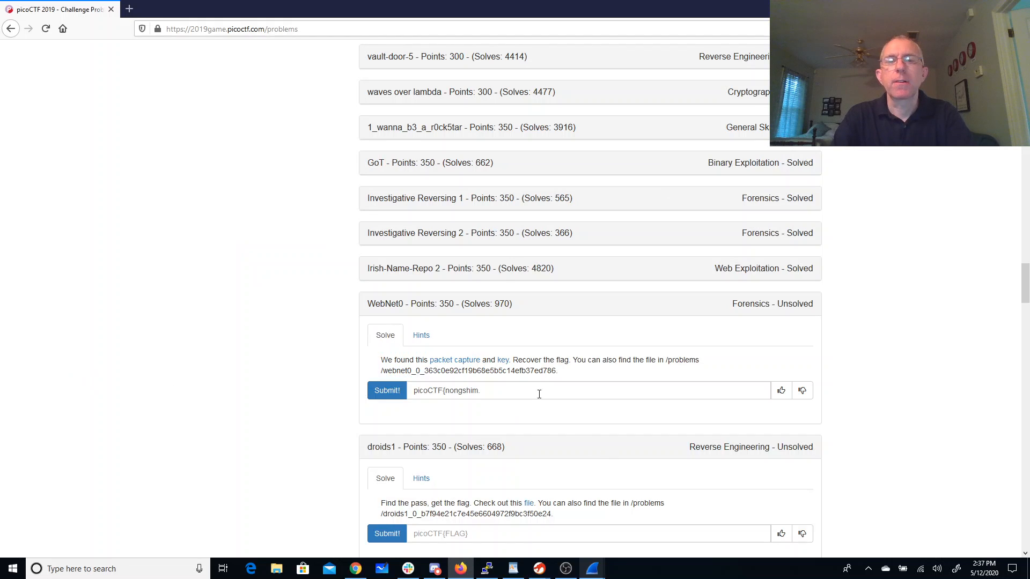
text(shripm)
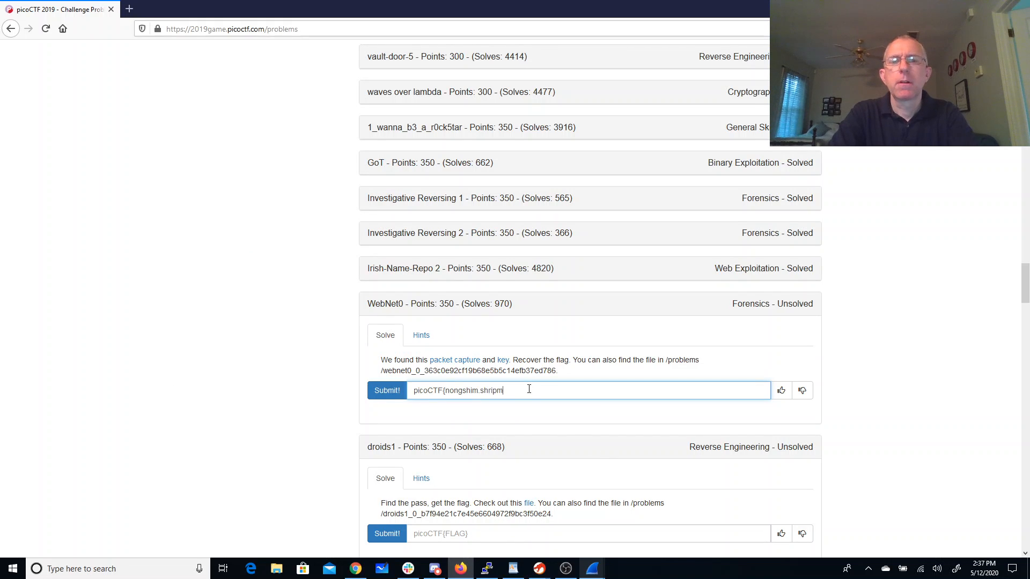